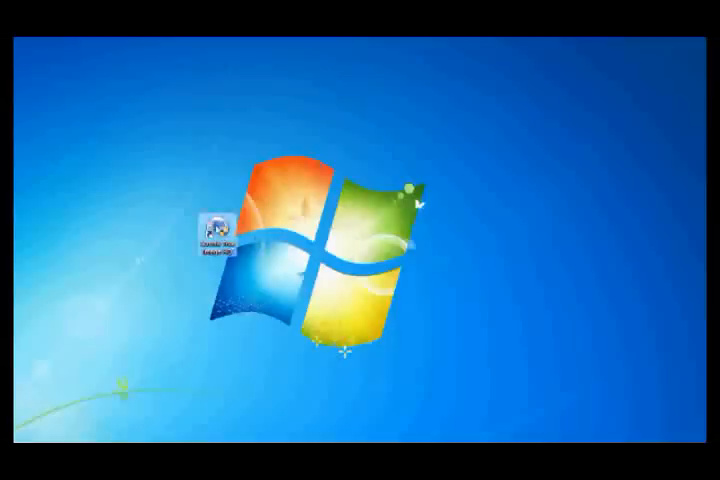
# Launch Acronis True Image HD from the desktop and start the Clone Disk wizard.
pyautogui.click(216, 222)
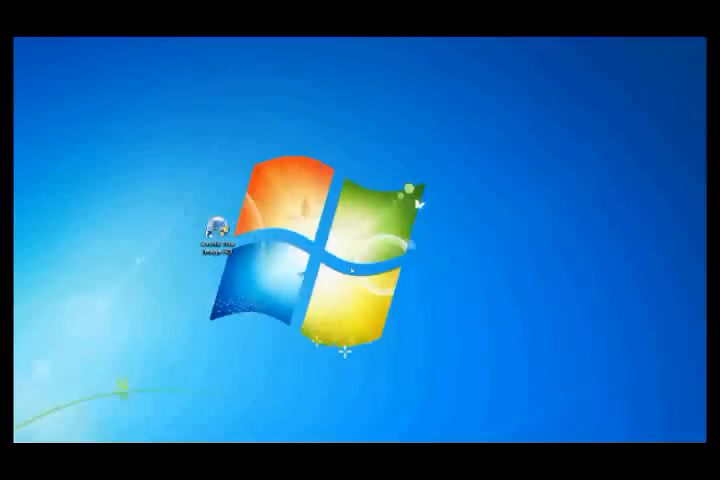
pyautogui.doubleClick(216, 216)
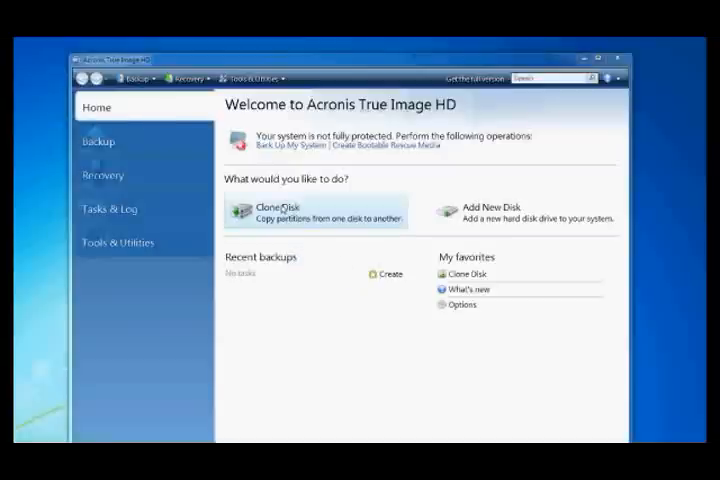
pyautogui.click(276, 212)
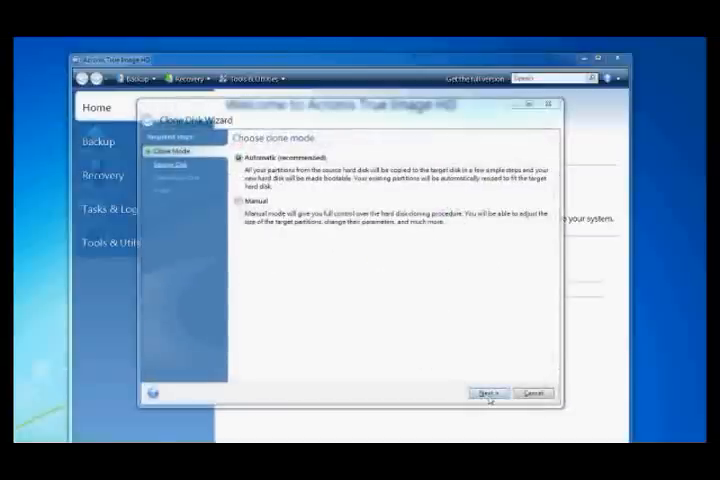
# Keep Automatic cloning mode and continue to the source disk choice.
pyautogui.click(490, 392)
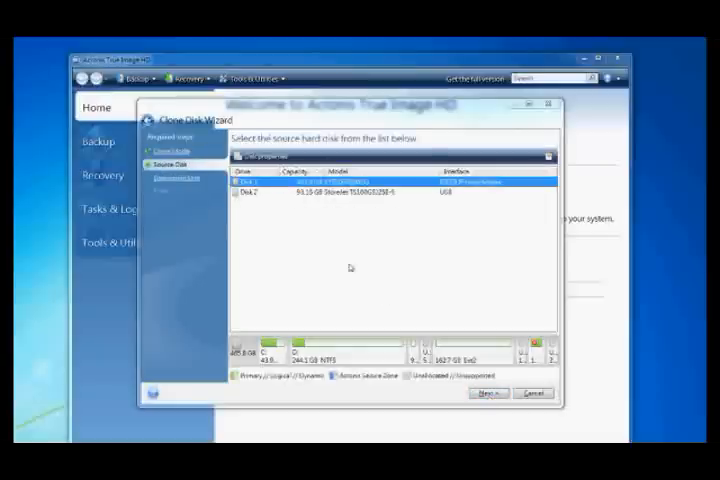
# Choose Disk 1 as source, Disk 2 as target, and confirm erasing Disk 2's partitions.
pyautogui.click(492, 392)
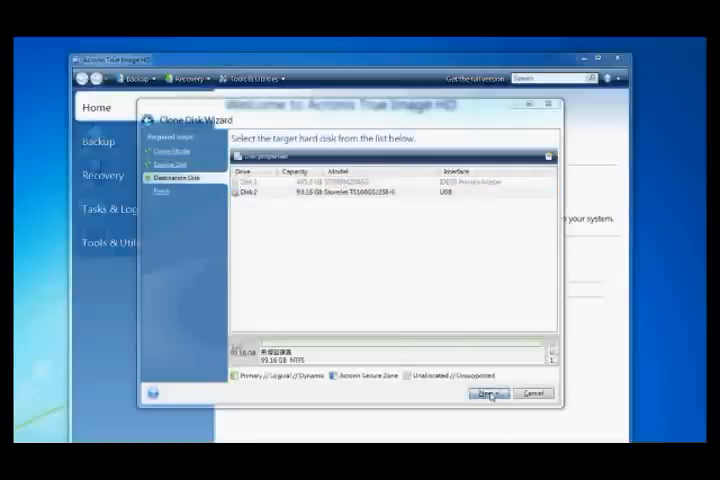
pyautogui.click(490, 392)
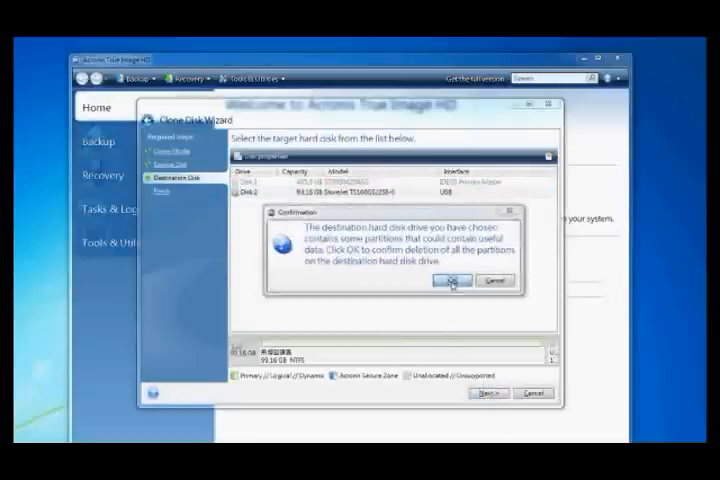
pyautogui.click(448, 280)
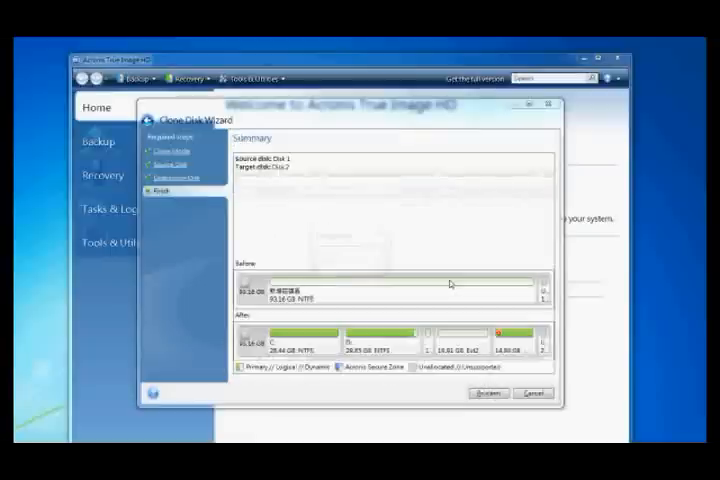